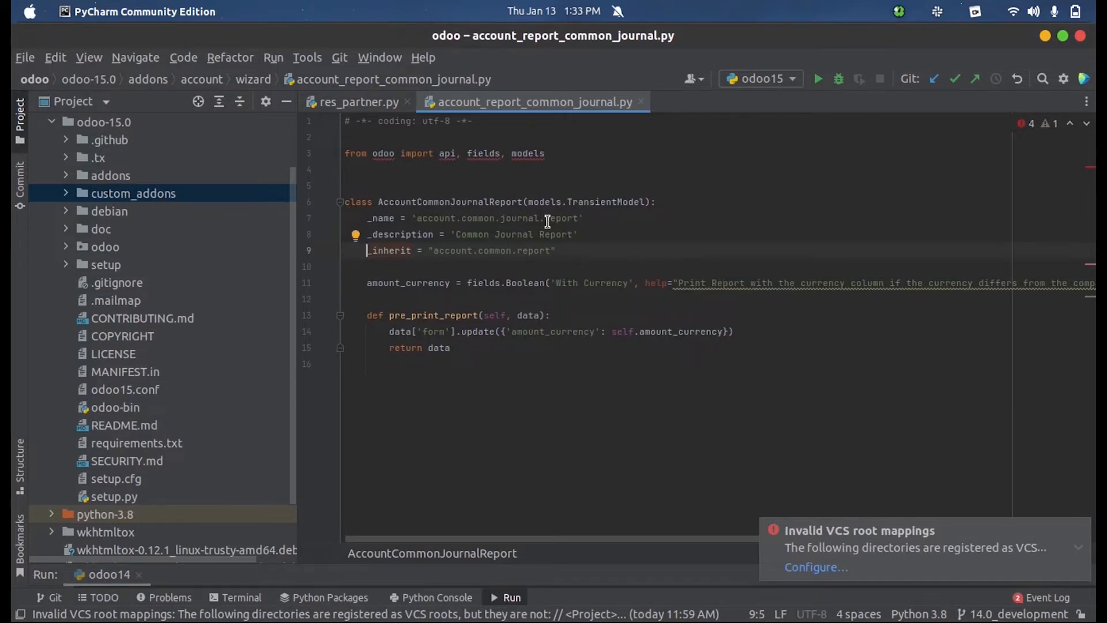
{"action": "mouse_move", "coordinate": [366, 213]}
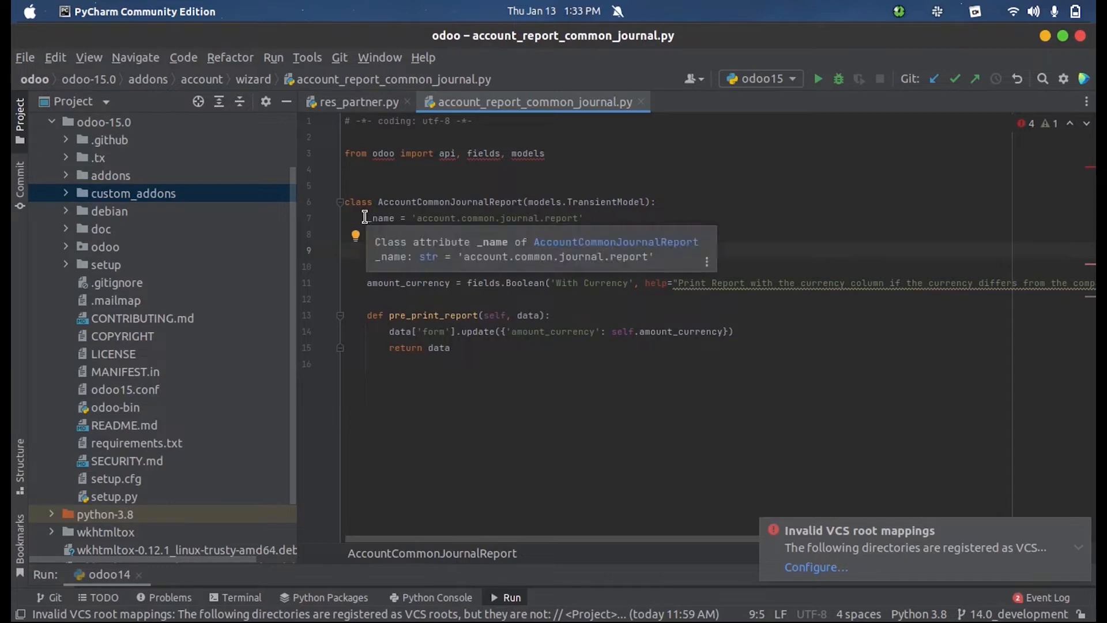
- Highlight the _name attribute on line 7 of AccountCommonJournalReport
{"action": "double_click", "coordinate": [383, 218]}
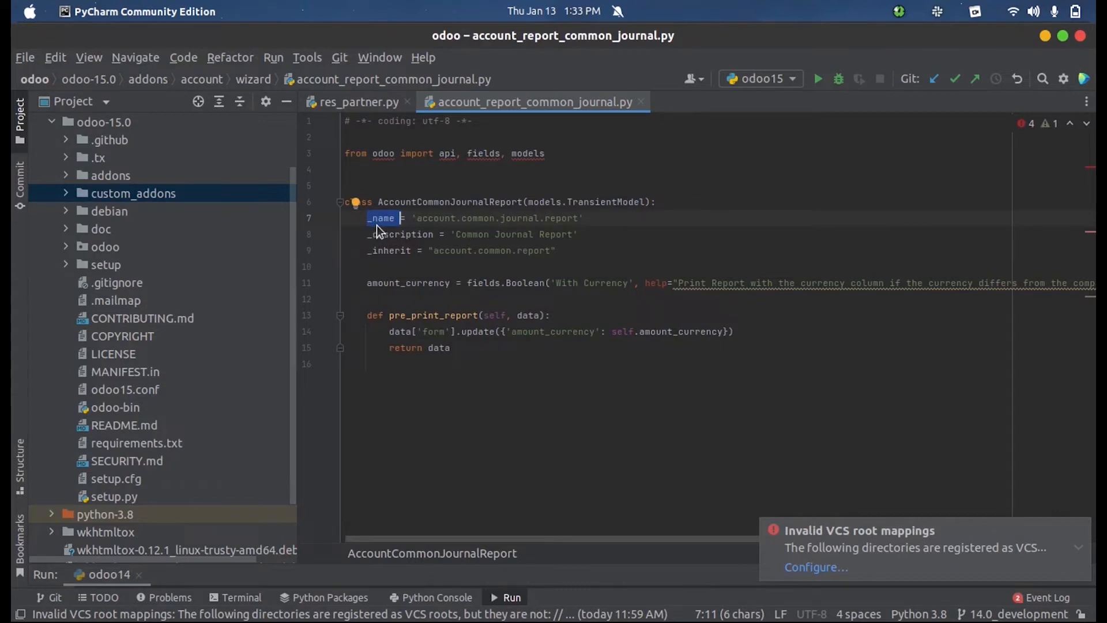
{"action": "mouse_move", "coordinate": [476, 232]}
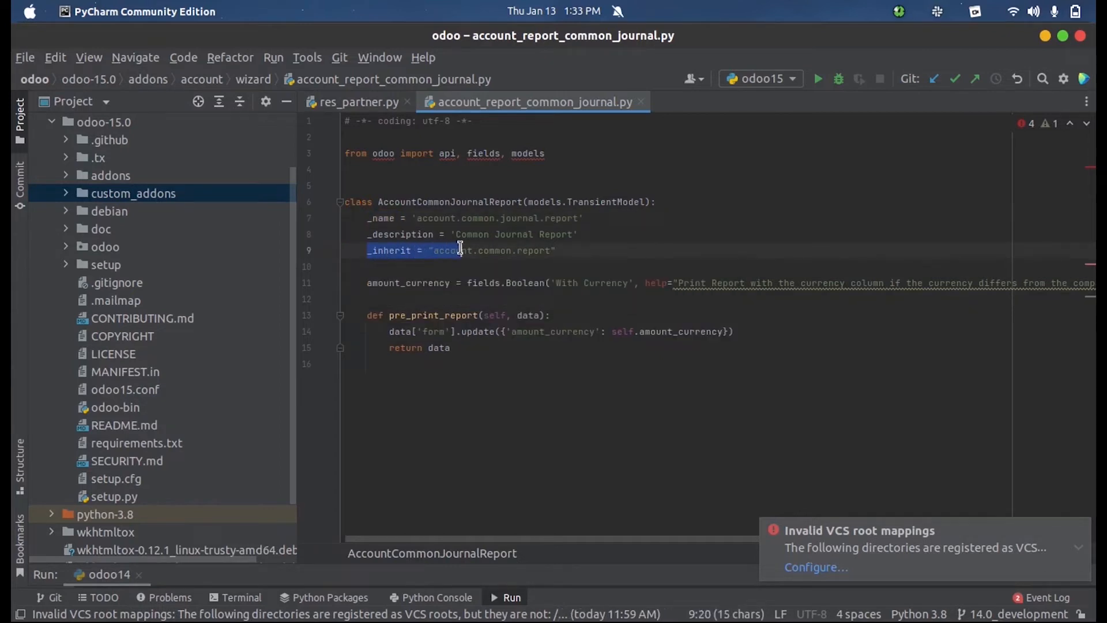
- Drag across the start of the _inherit line, then highlight 'account.common.journal.report' on the _name line
{"action": "left_click_drag", "start_coordinate": [438, 251], "coordinate": [543, 250]}
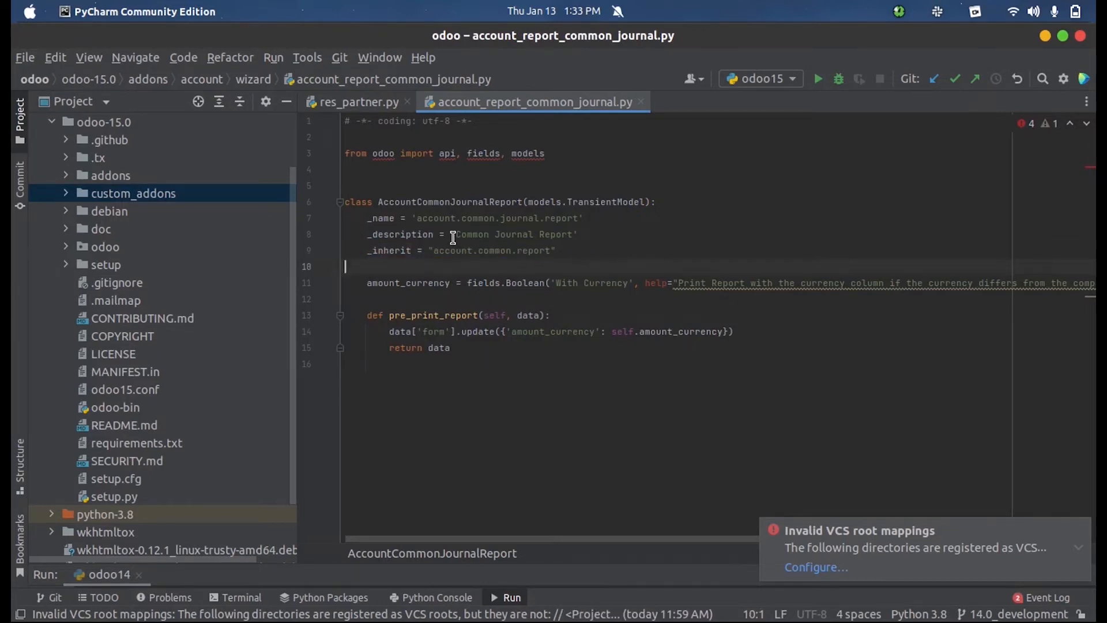
{"action": "double_click", "coordinate": [495, 218]}
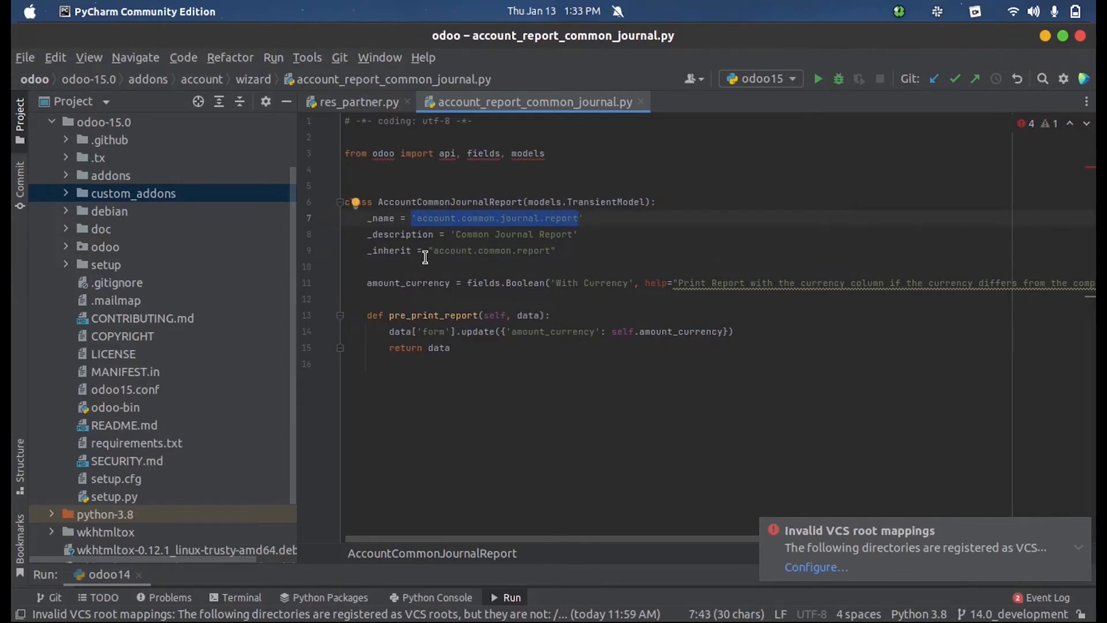
{"action": "mouse_move", "coordinate": [376, 227]}
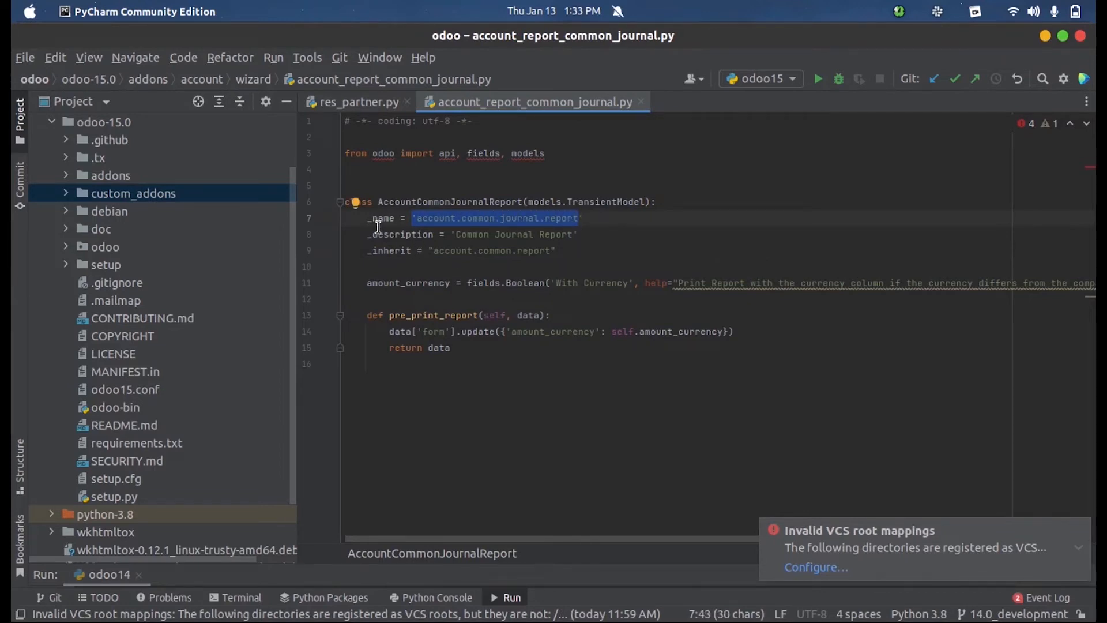
- Highlight the parent model string 'account.common.report' on the _inherit line
{"action": "double_click", "coordinate": [451, 250]}
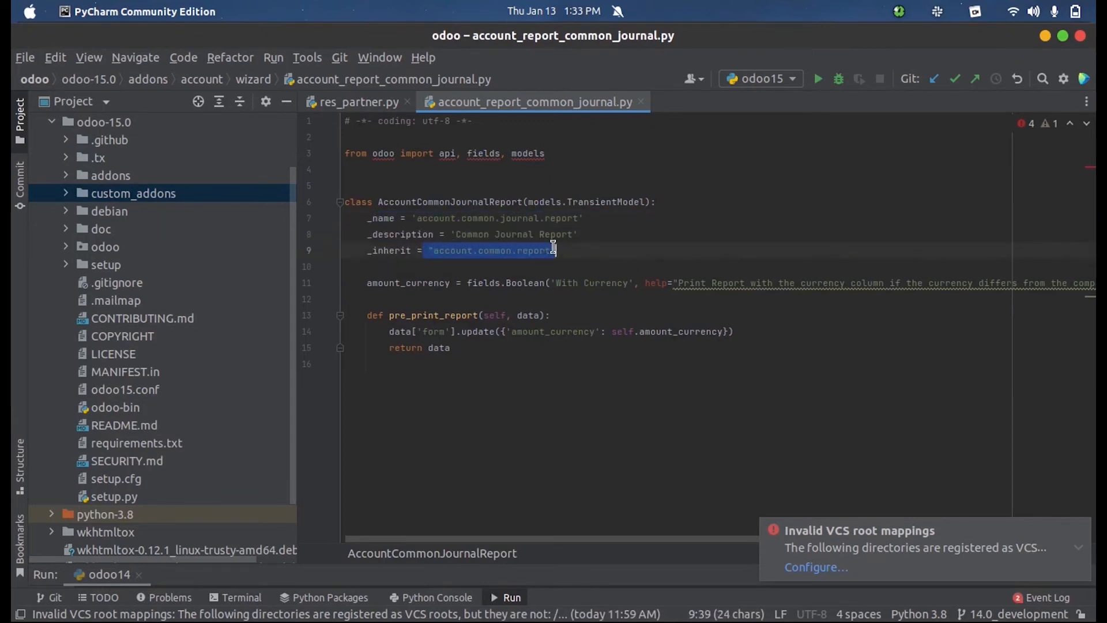
{"action": "mouse_move", "coordinate": [453, 284]}
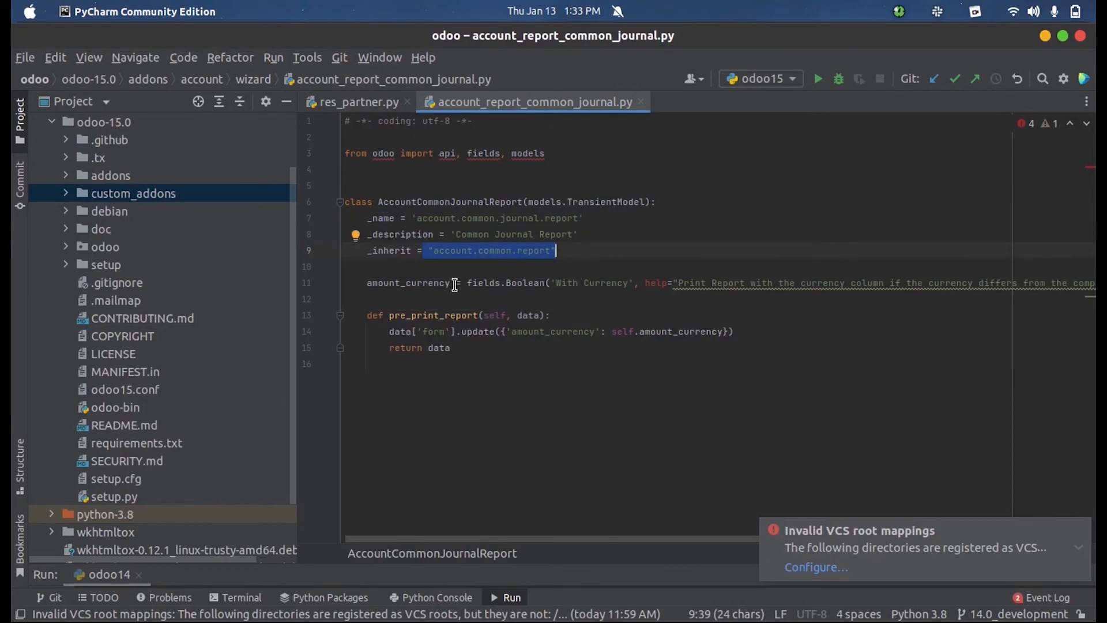